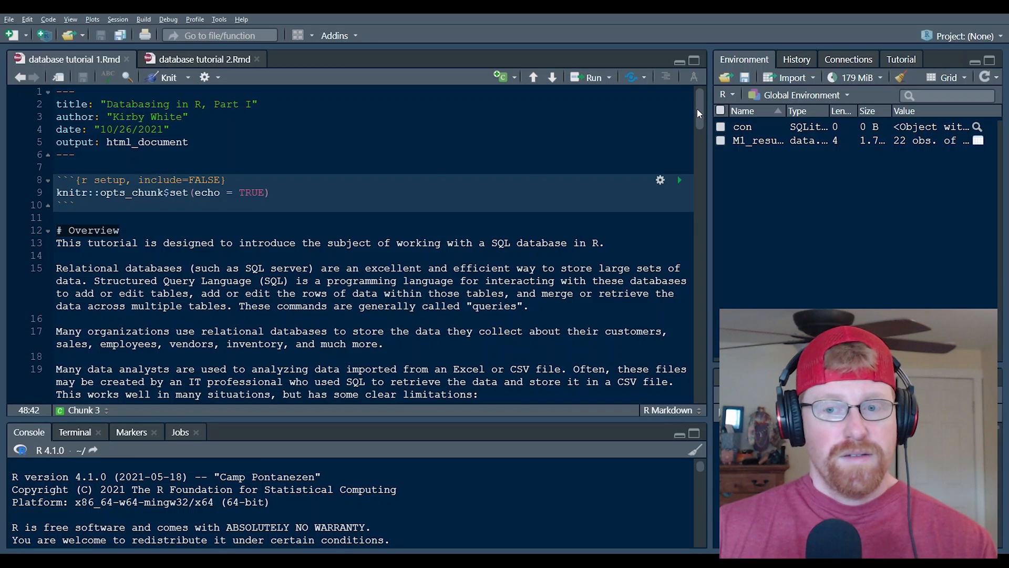
pyautogui.scroll(-3)
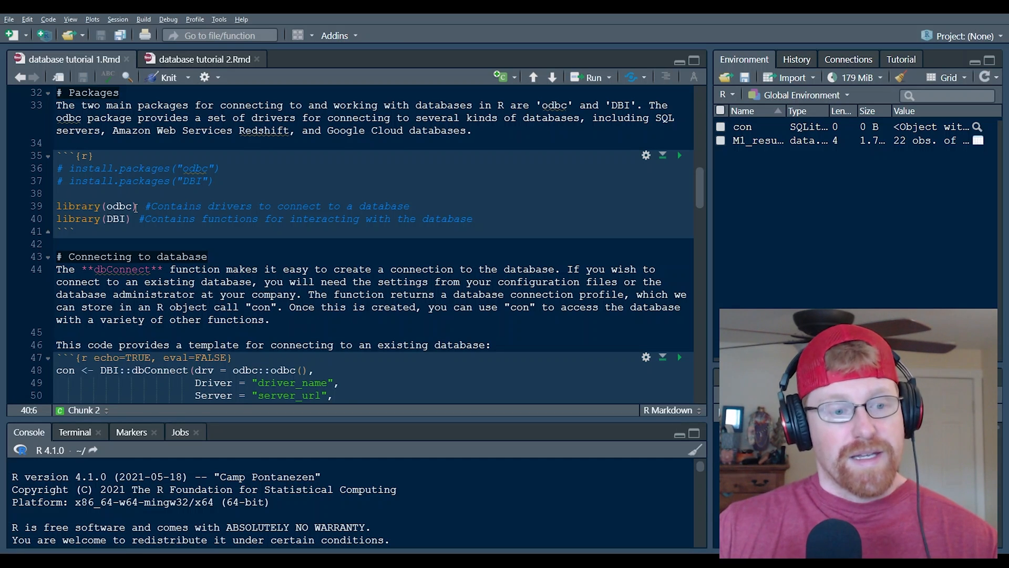
pyautogui.doubleClick(116, 218)
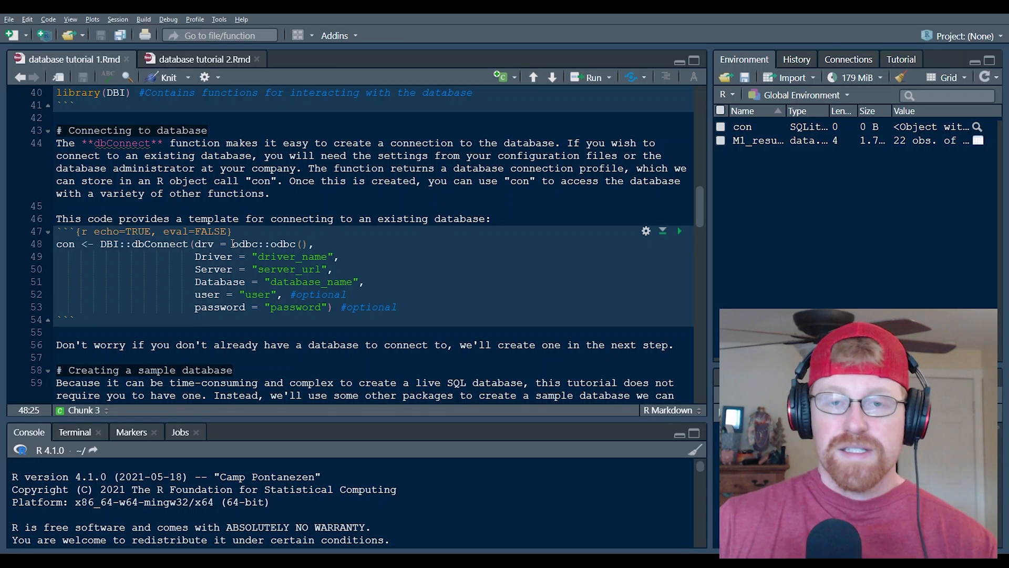
pyautogui.moveTo(233, 243)
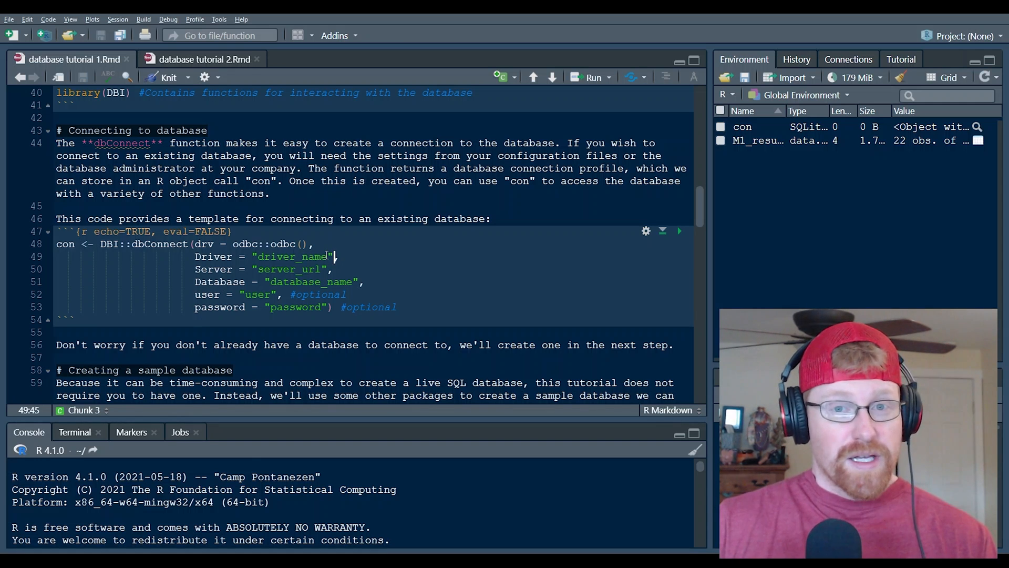
pyautogui.doubleClick(270, 257)
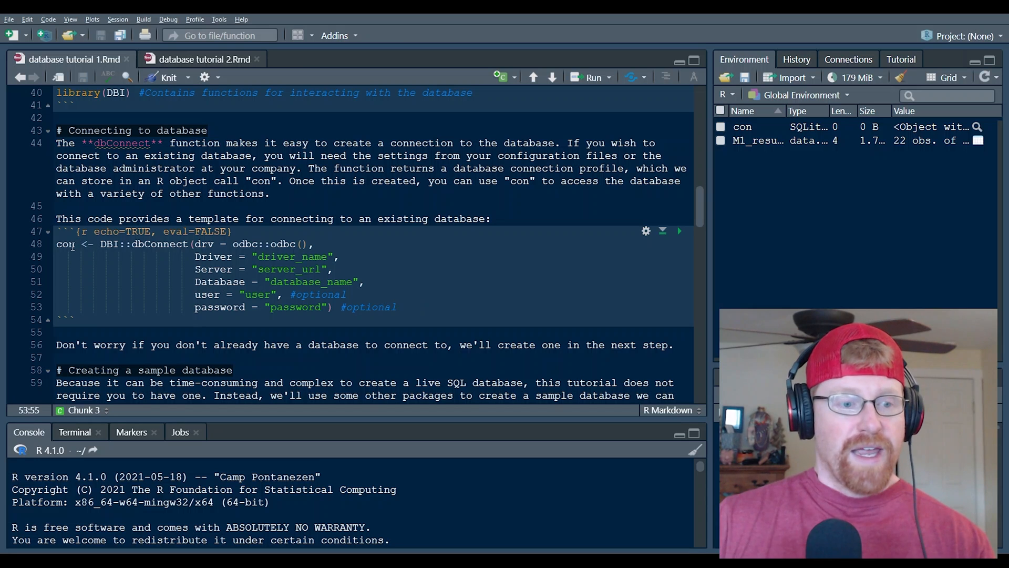
pyautogui.doubleClick(65, 244)
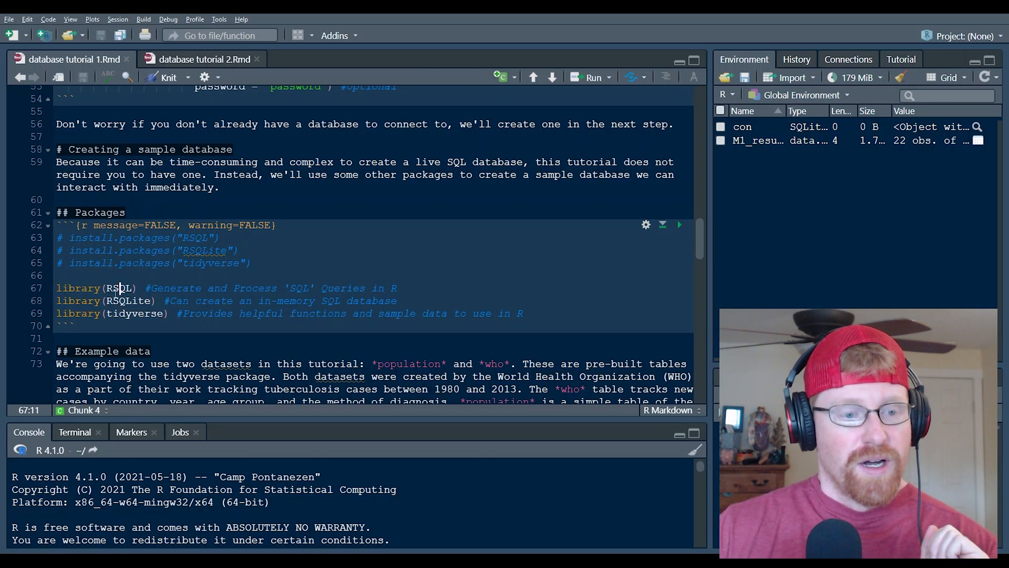
pyautogui.doubleClick(129, 300)
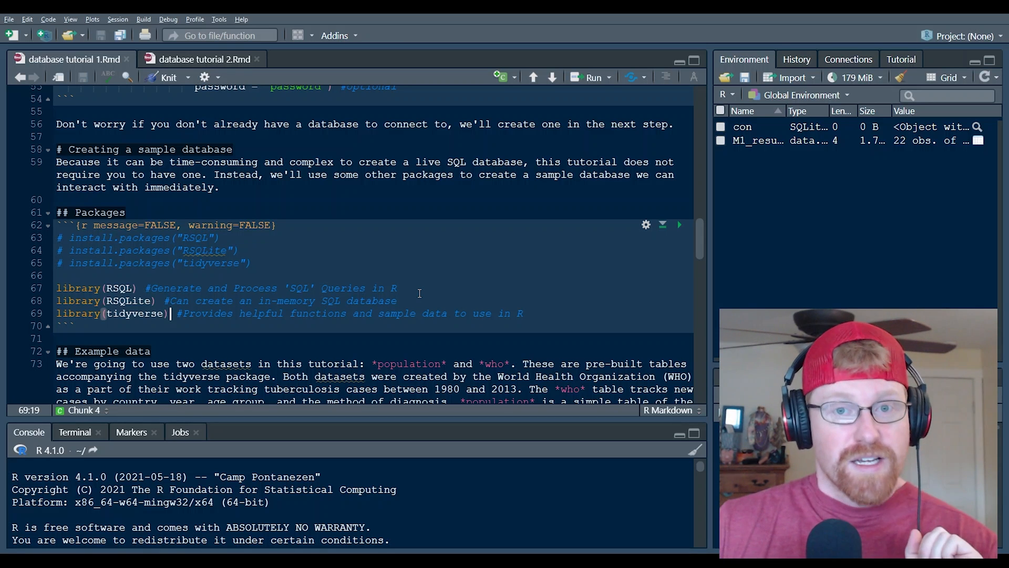
pyautogui.moveTo(368, 293)
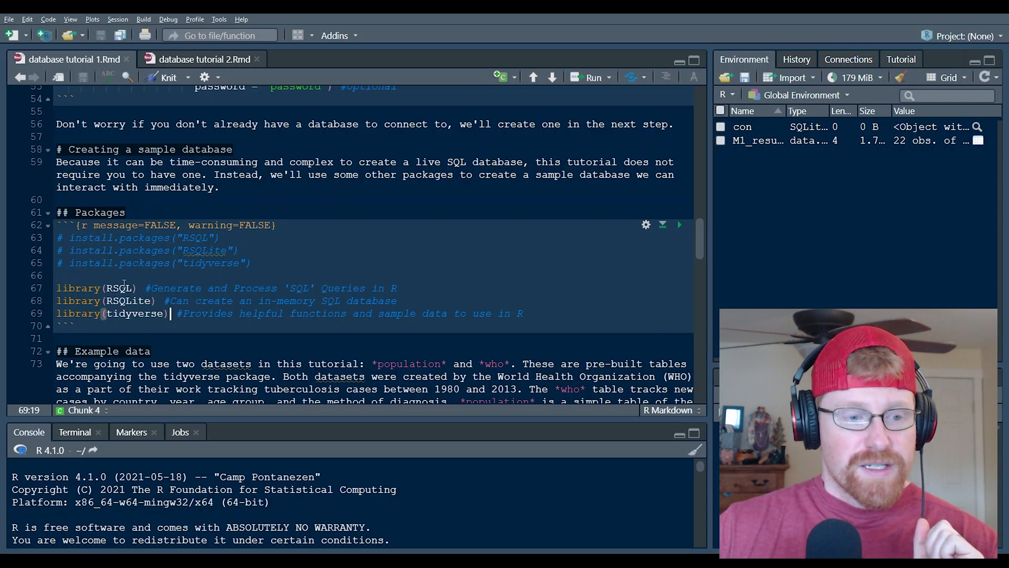
pyautogui.scroll(-3)
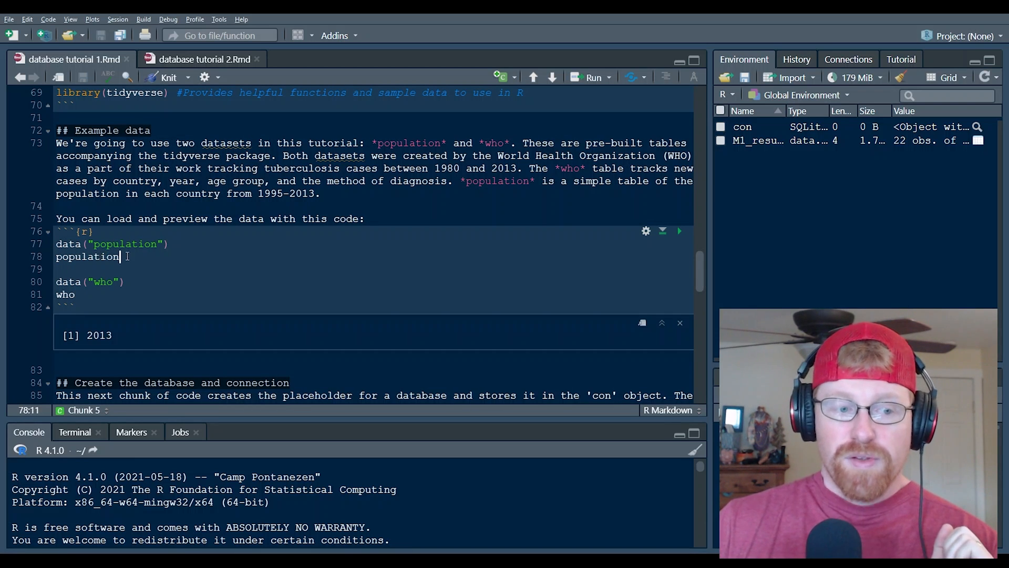
pyautogui.doubleClick(88, 257)
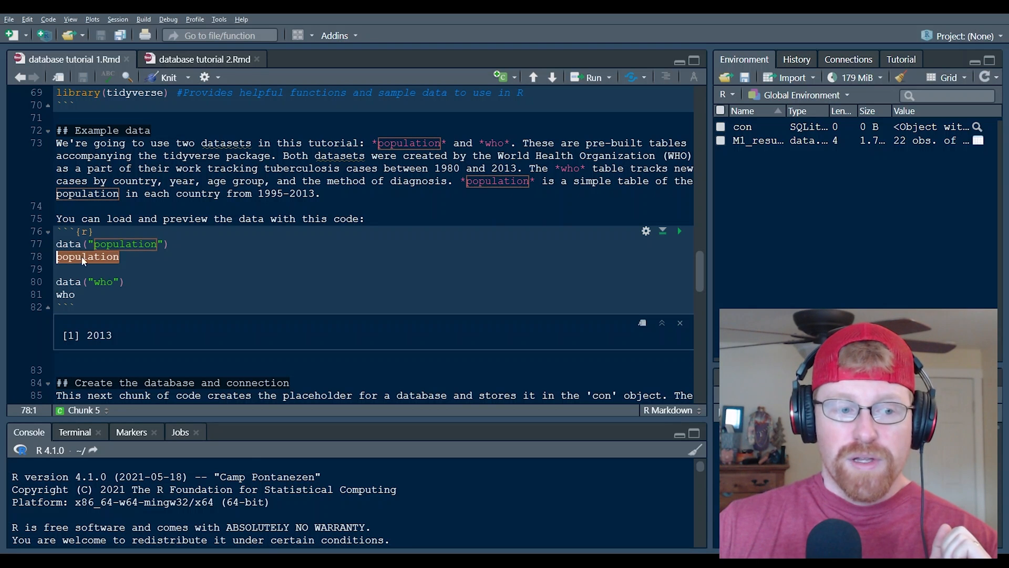
pyautogui.click(119, 257)
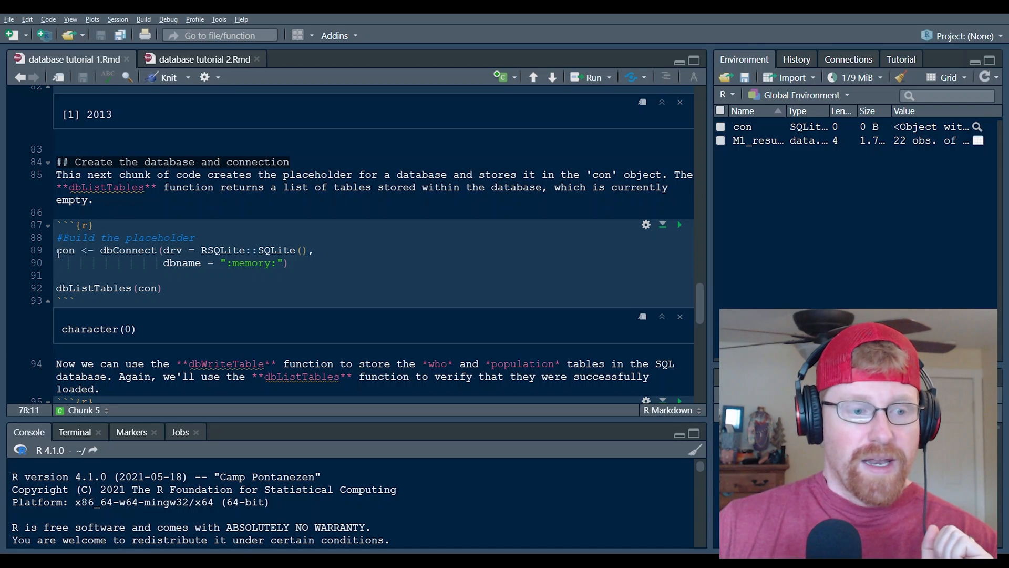
pyautogui.doubleClick(65, 250)
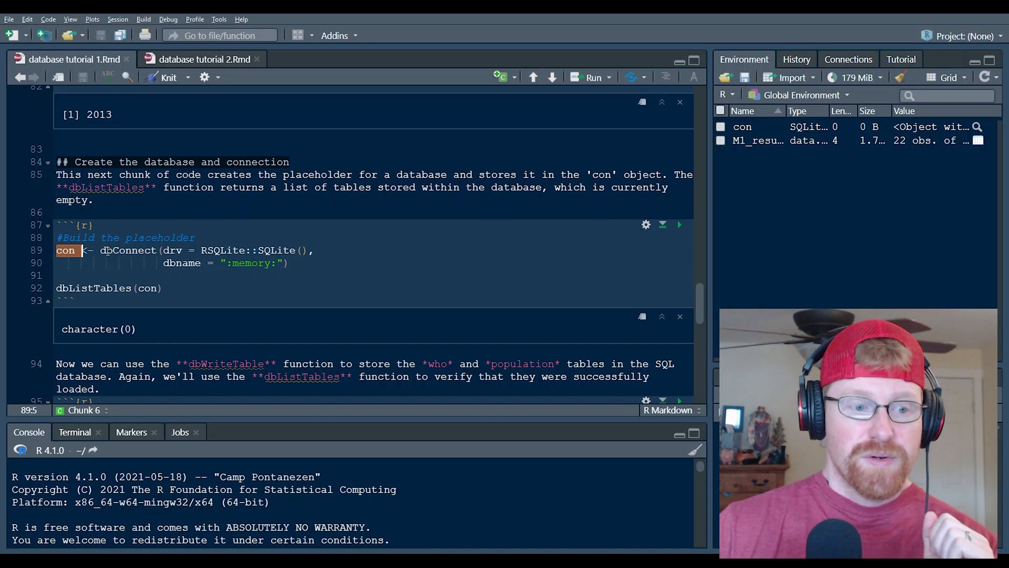
pyautogui.doubleClick(128, 251)
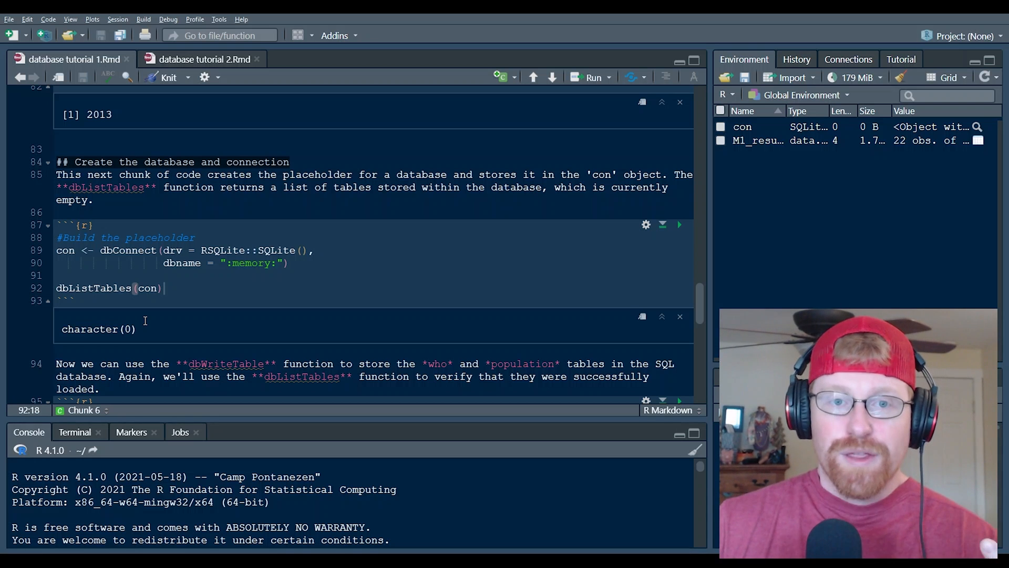
pyautogui.scroll(-3)
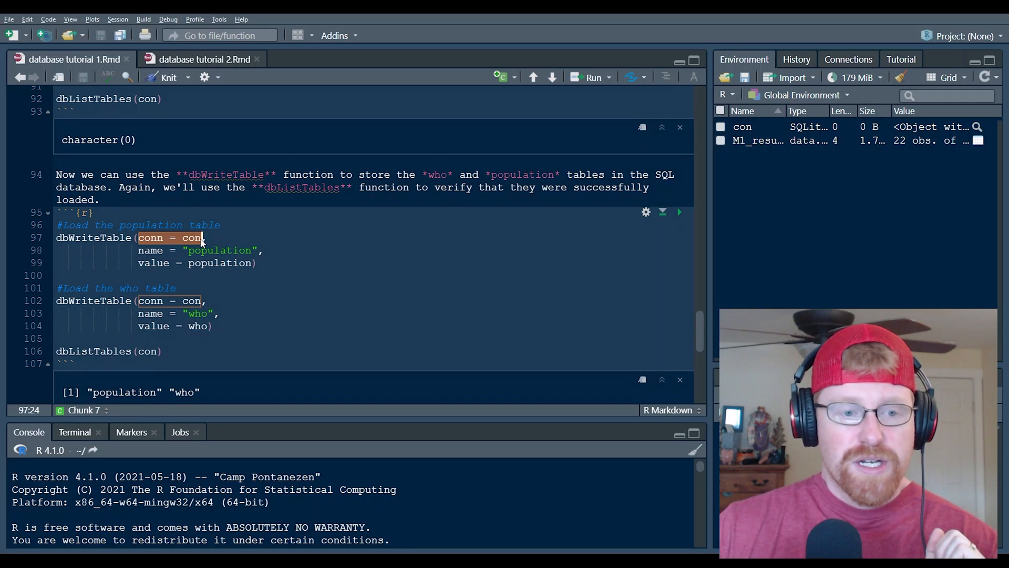
pyautogui.click(205, 237)
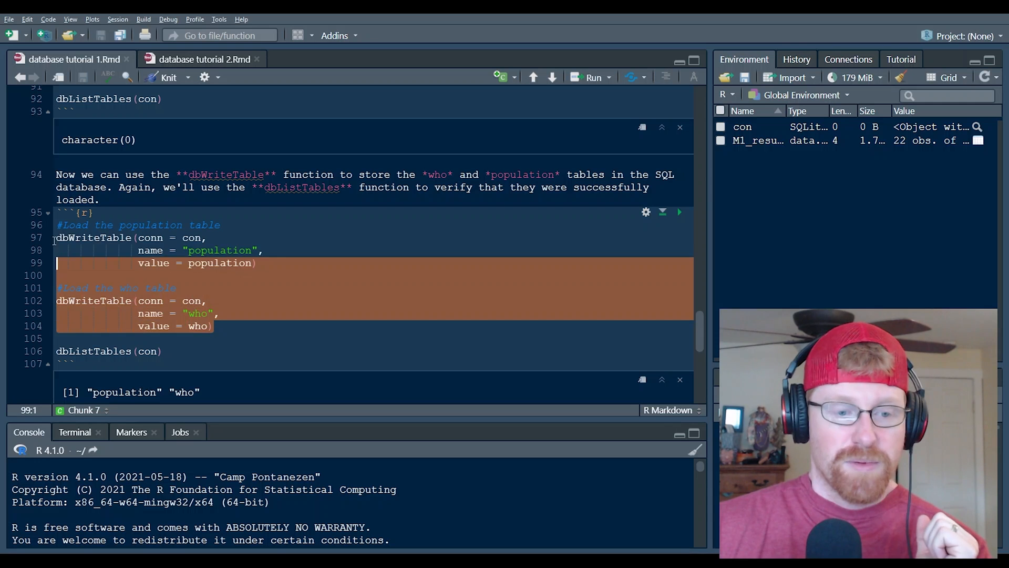
pyautogui.click(214, 326)
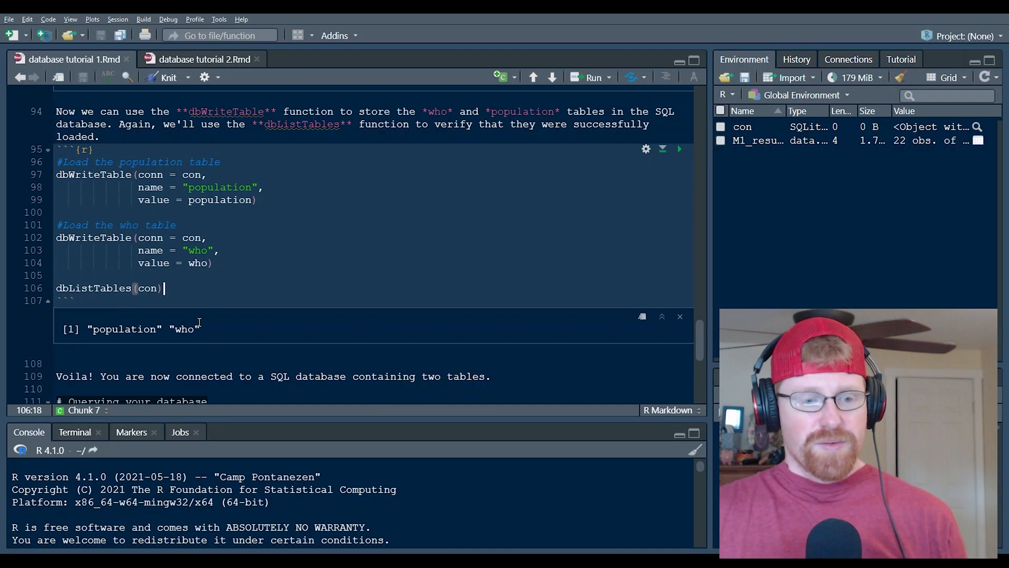
pyautogui.moveTo(227, 309)
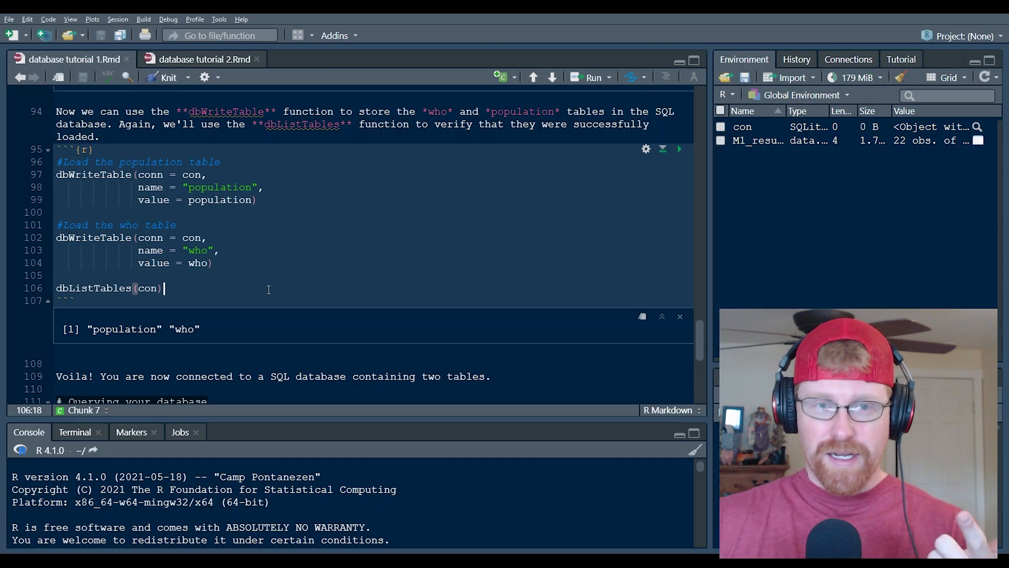
pyautogui.moveTo(290, 277)
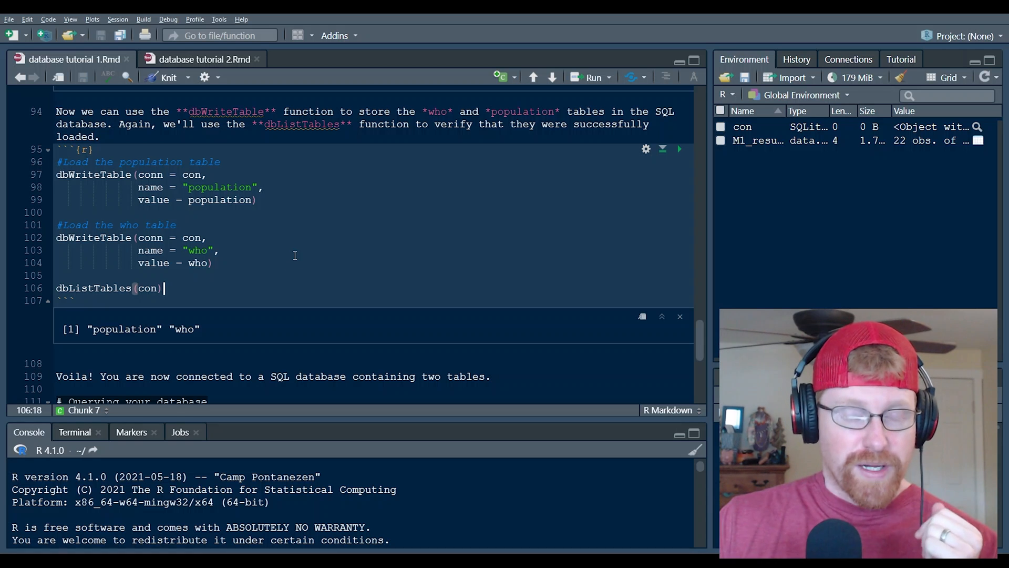
pyautogui.scroll(-3)
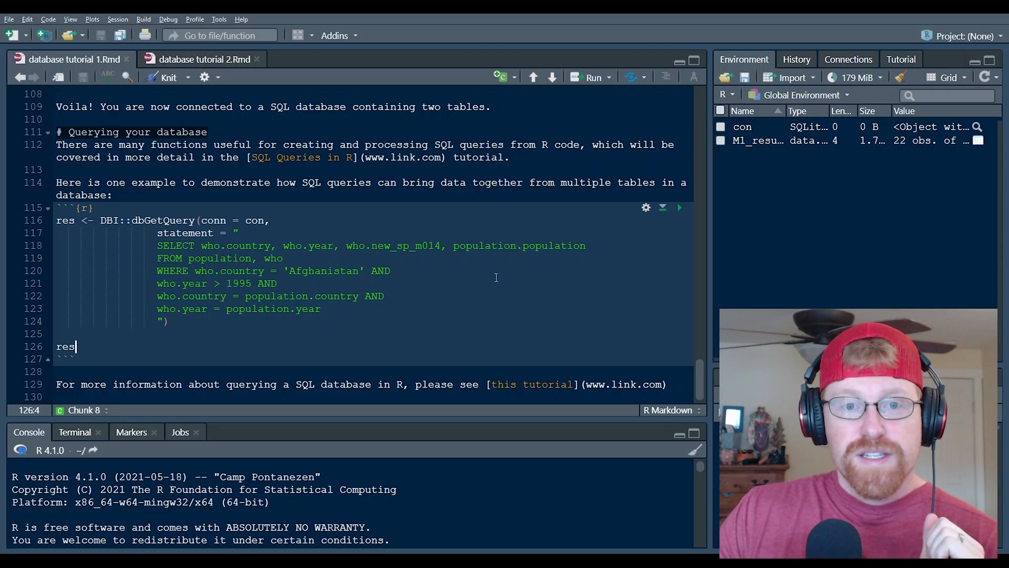
pyautogui.moveTo(951, 166)
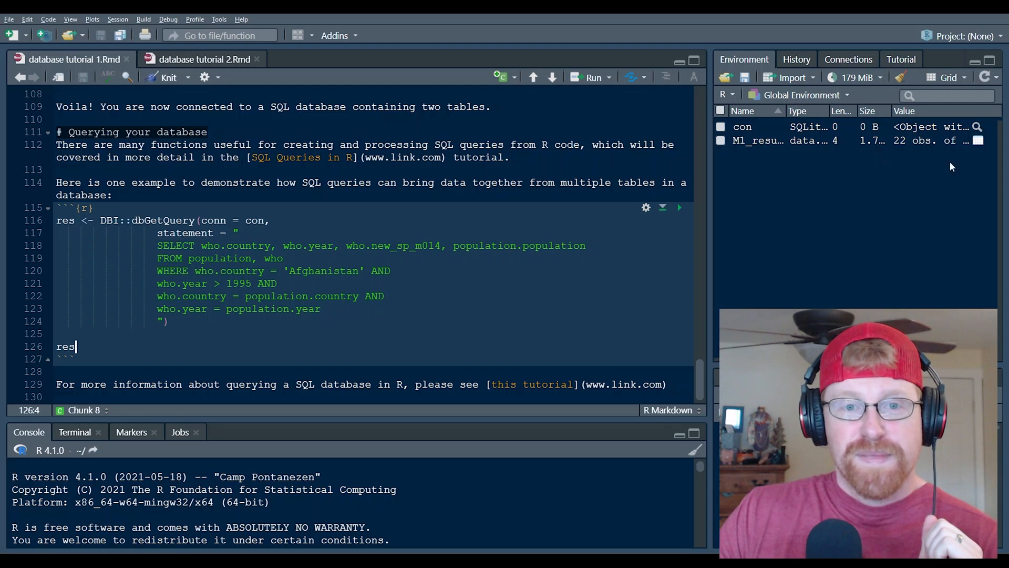